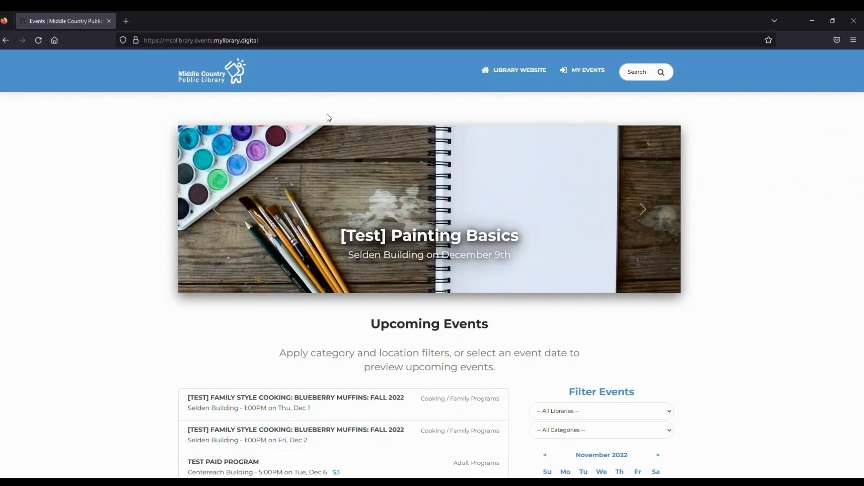
Browse the upcoming events list and peek at the Dec 1 Blueberry Muffins cooking event
{"action": "left_click", "coordinate": [643, 210]}
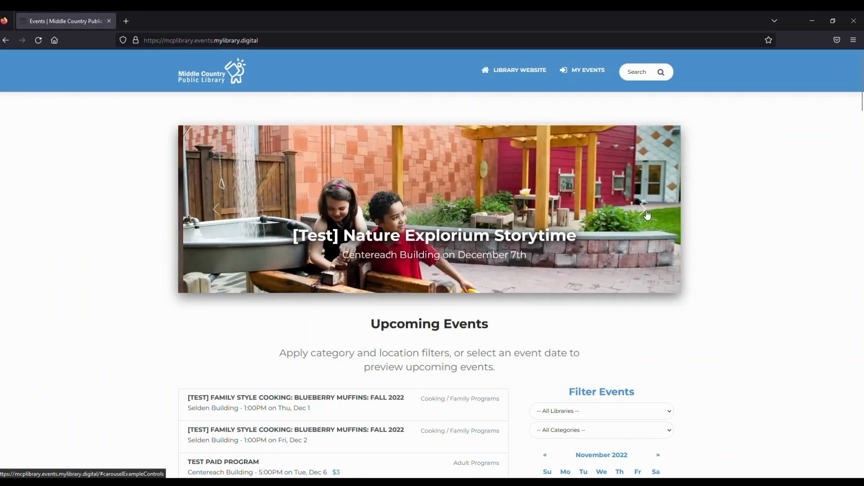
{"action": "scroll", "scroll_direction": "down", "scroll_amount": 3}
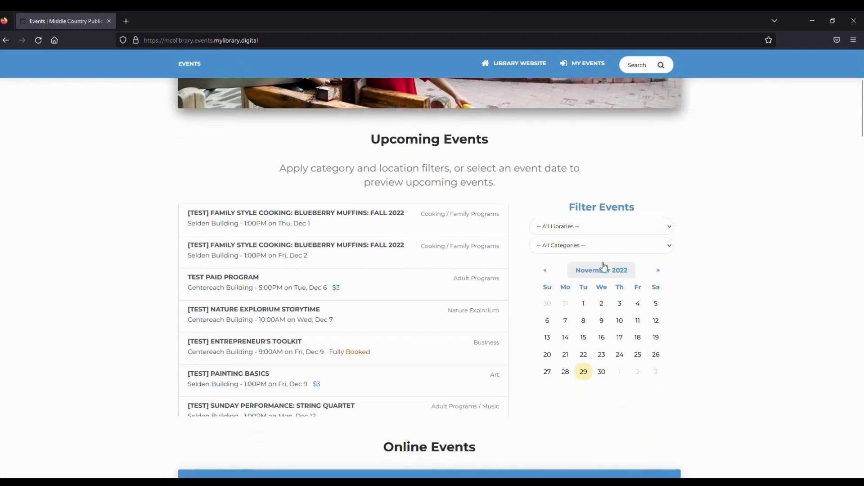
{"action": "scroll", "scroll_direction": "down", "scroll_amount": 3}
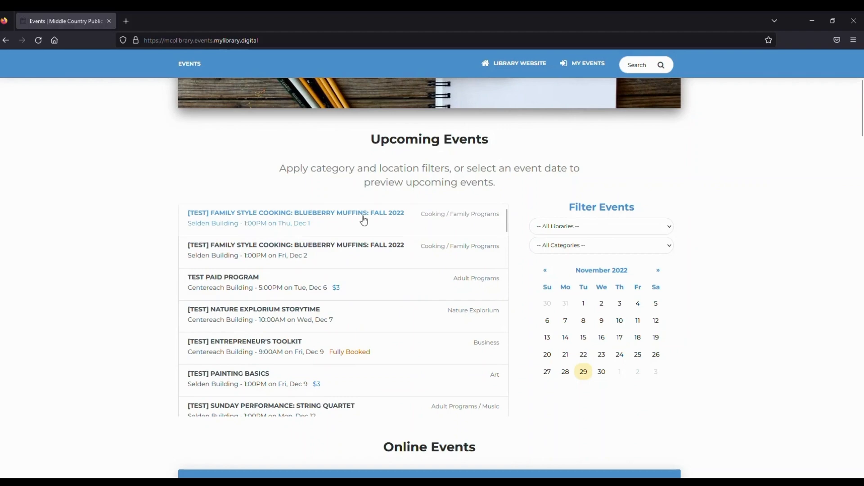
{"action": "left_click", "coordinate": [295, 216]}
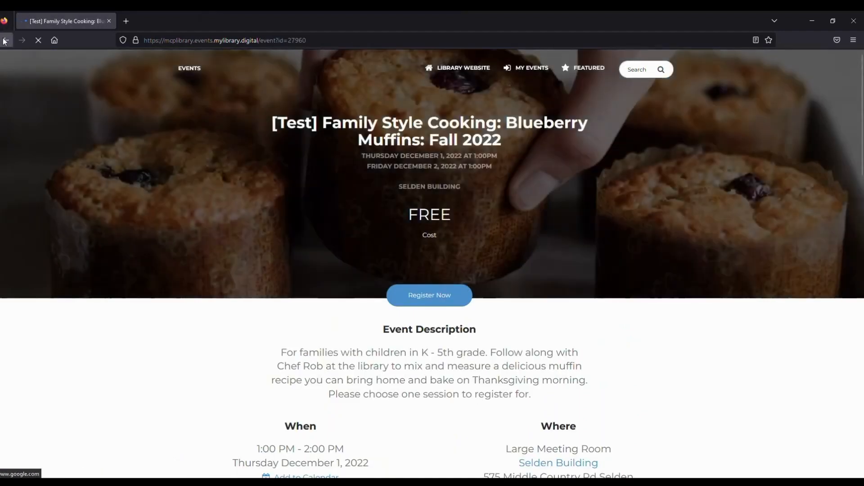
{"action": "left_click", "coordinate": [7, 40]}
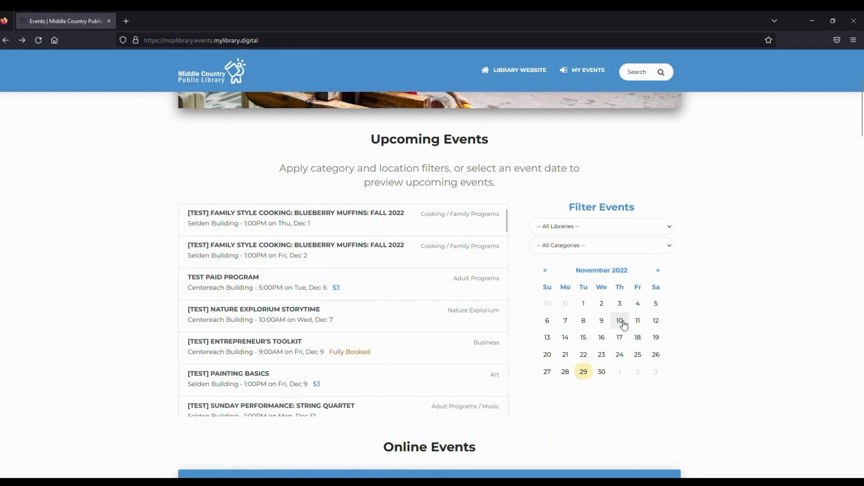
Filter upcoming events to Centereach Building and Adult Programs, then review the list
{"action": "left_click", "coordinate": [602, 226]}
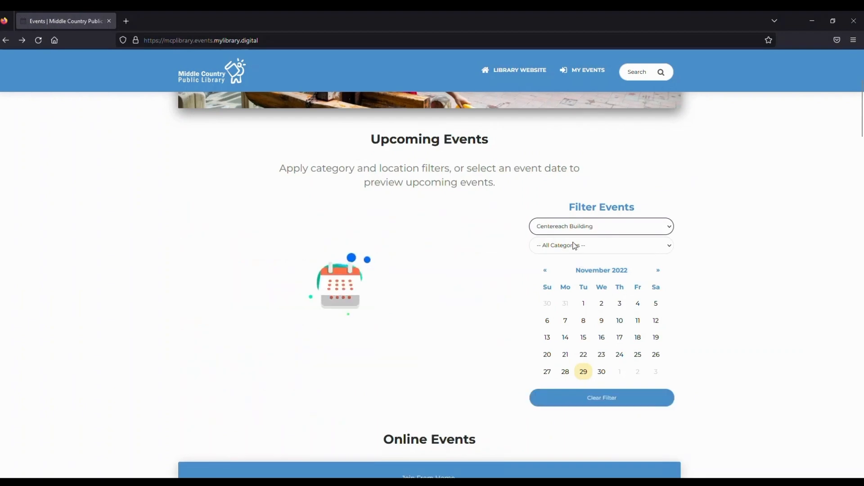
{"action": "left_click", "coordinate": [600, 245]}
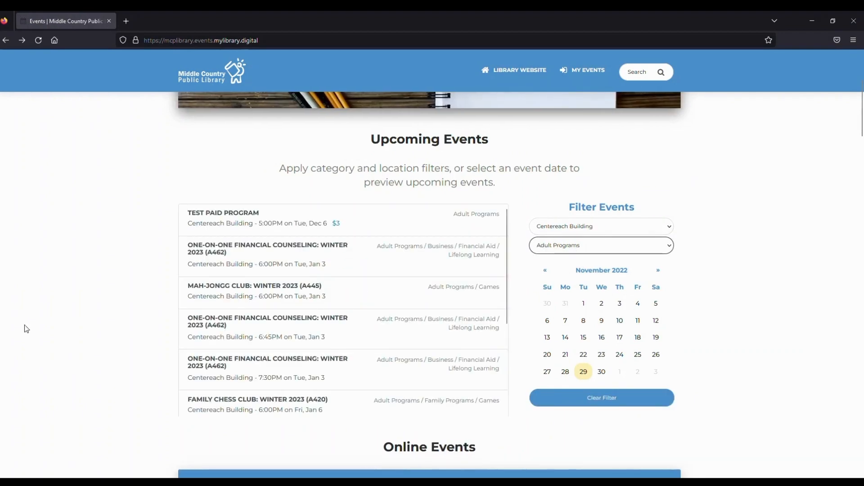
{"action": "scroll", "scroll_direction": "down", "scroll_amount": 3}
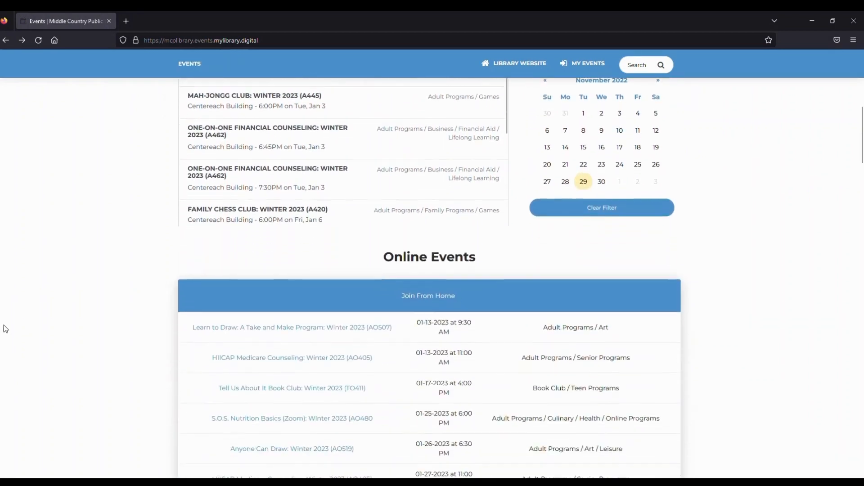
{"action": "scroll", "scroll_direction": "down", "scroll_amount": 3}
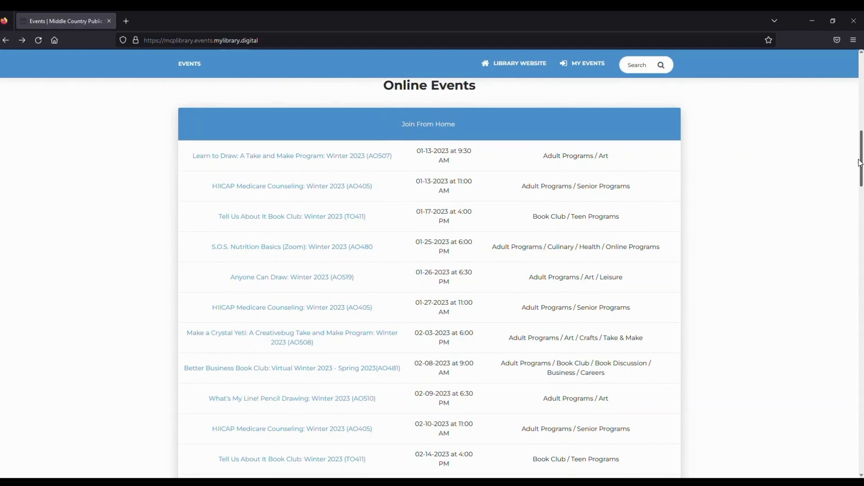
{"action": "scroll", "scroll_direction": "down", "scroll_amount": 3}
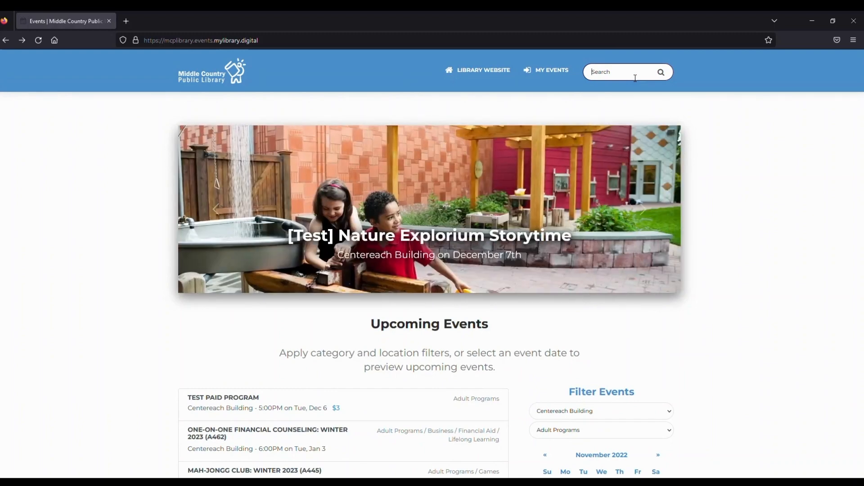
Search the events for 'Nature' and choose the Nature Explorium Storytime result
{"action": "type", "text": "Nature"}
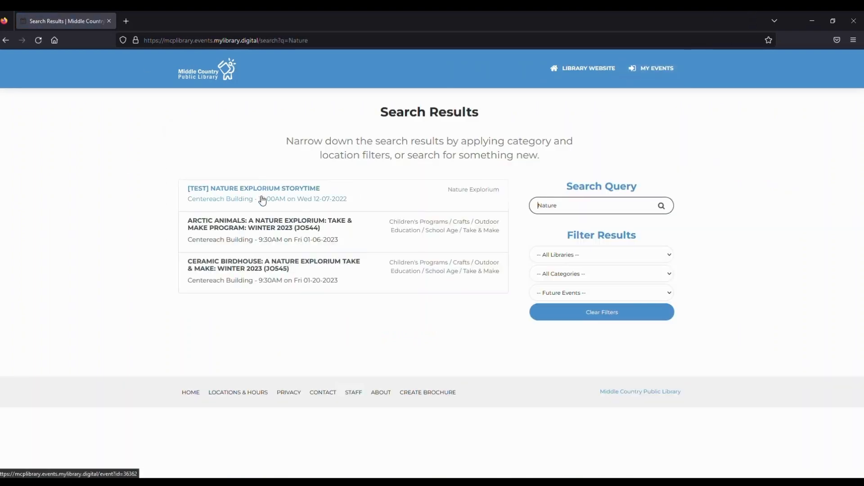
{"action": "left_click", "coordinate": [253, 189]}
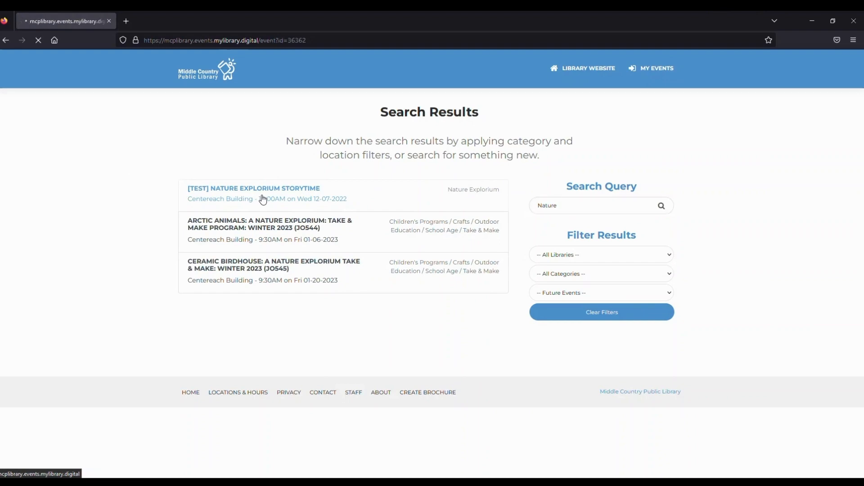
Reach the booking section of the Nature Explorium Storytime event
{"action": "left_click", "coordinate": [254, 188]}
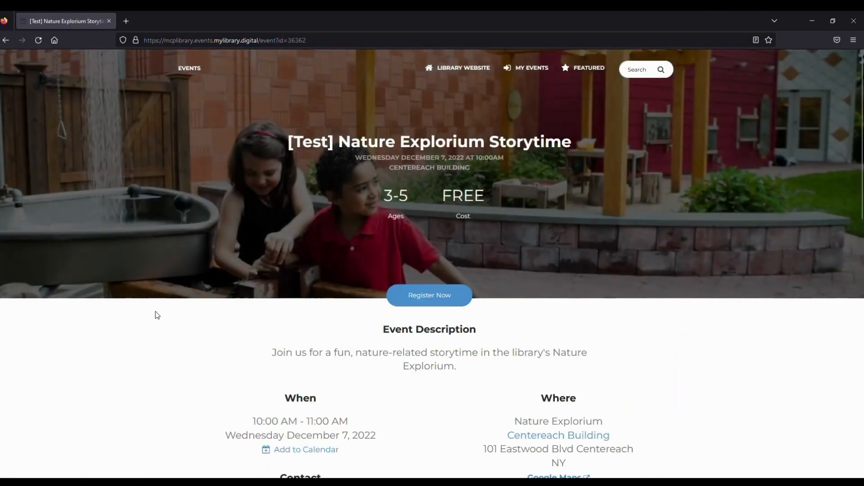
{"action": "scroll", "scroll_direction": "down", "scroll_amount": 3}
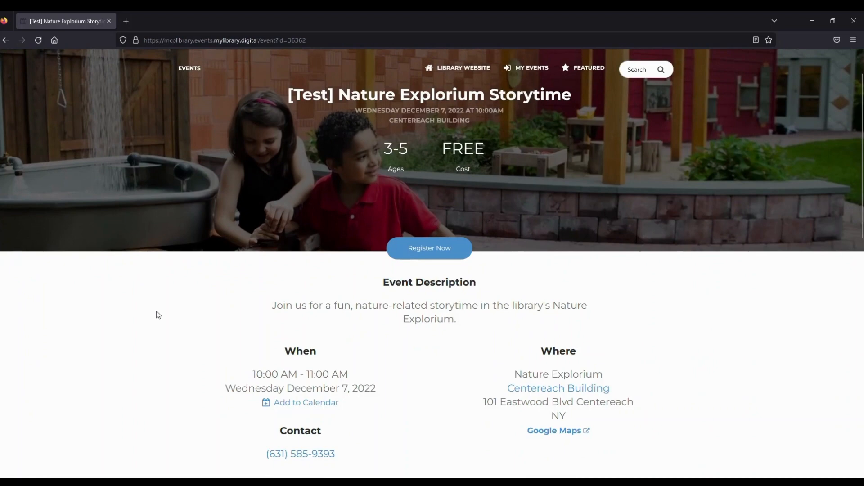
{"action": "scroll", "scroll_direction": "down", "scroll_amount": 3}
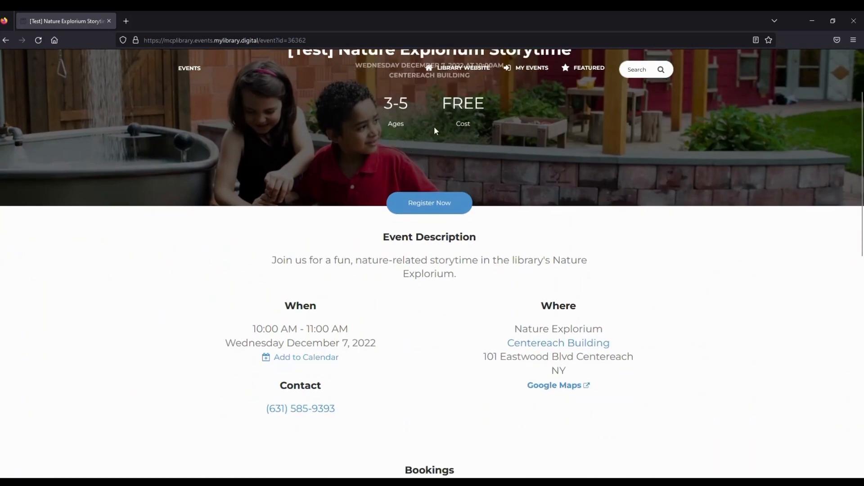
{"action": "mouse_move", "coordinate": [461, 120]}
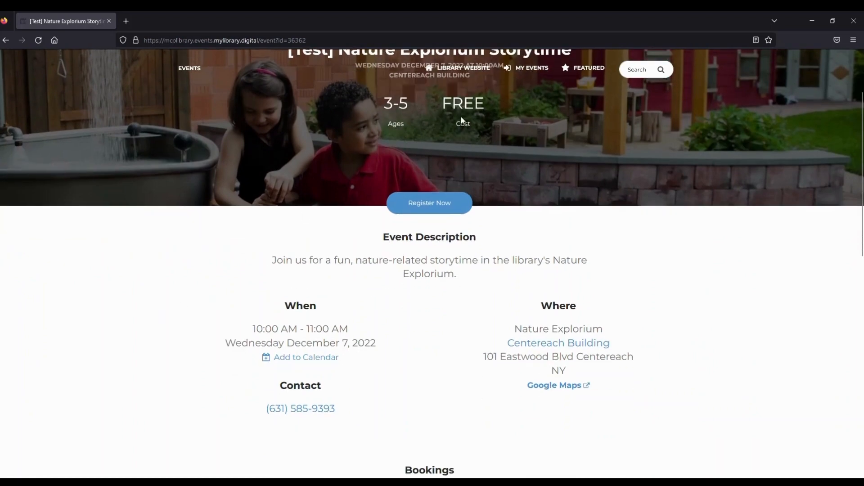
{"action": "mouse_move", "coordinate": [428, 202]}
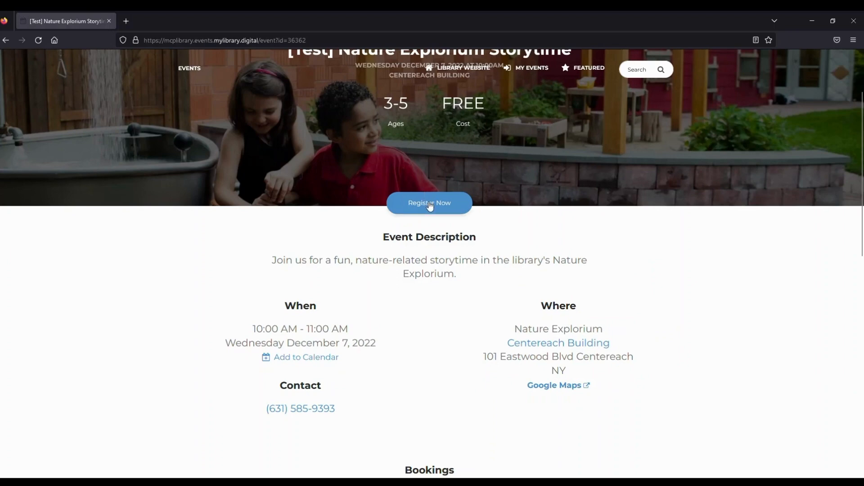
{"action": "left_click", "coordinate": [429, 203]}
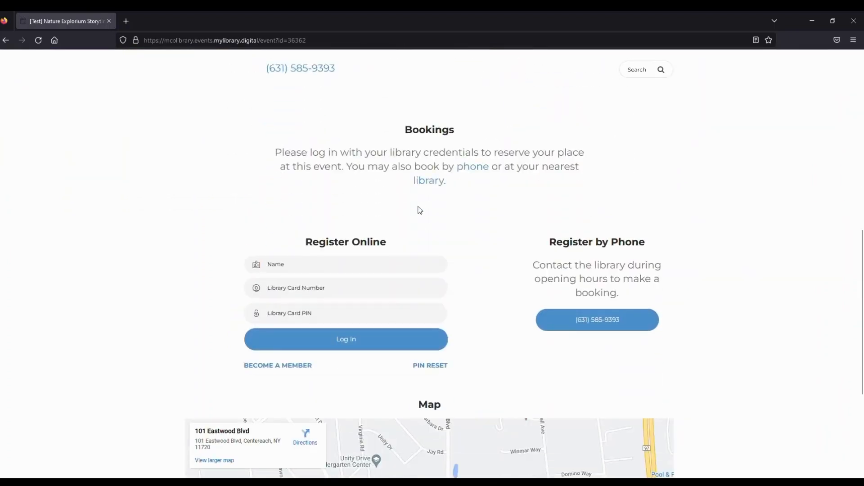
{"action": "type", "text": "Cla"}
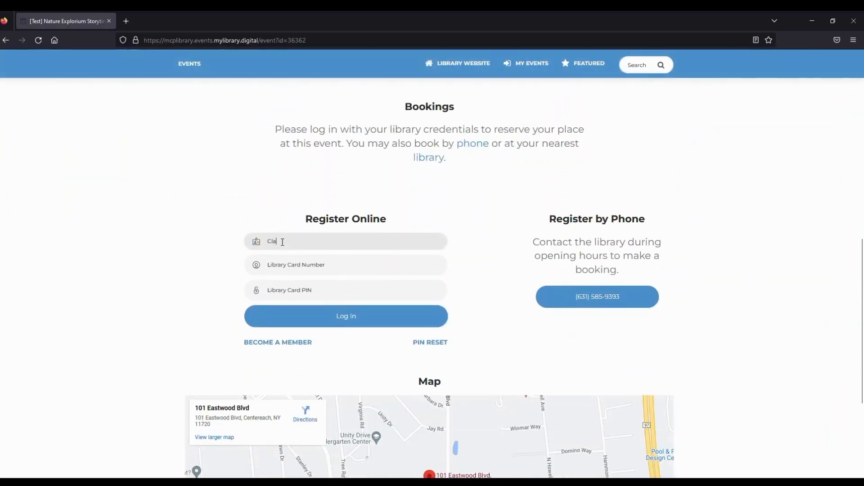
{"action": "type", "text": "Clara Oswad"}
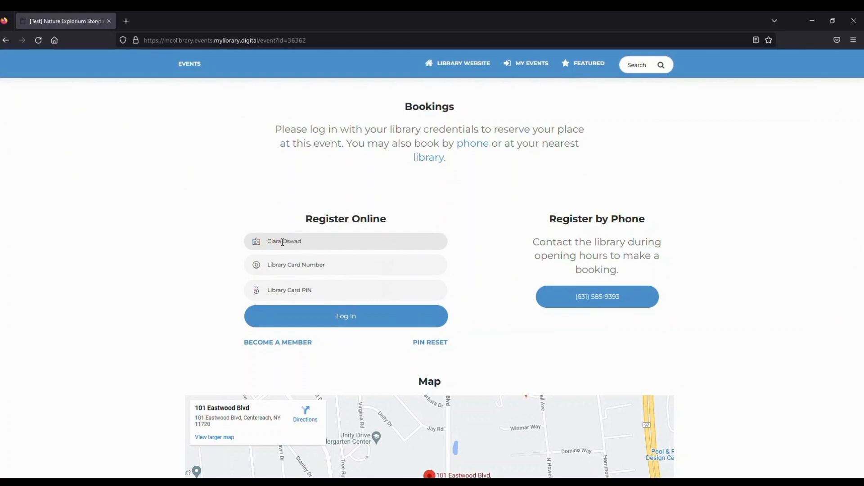
{"action": "type", "text": "067000000006"}
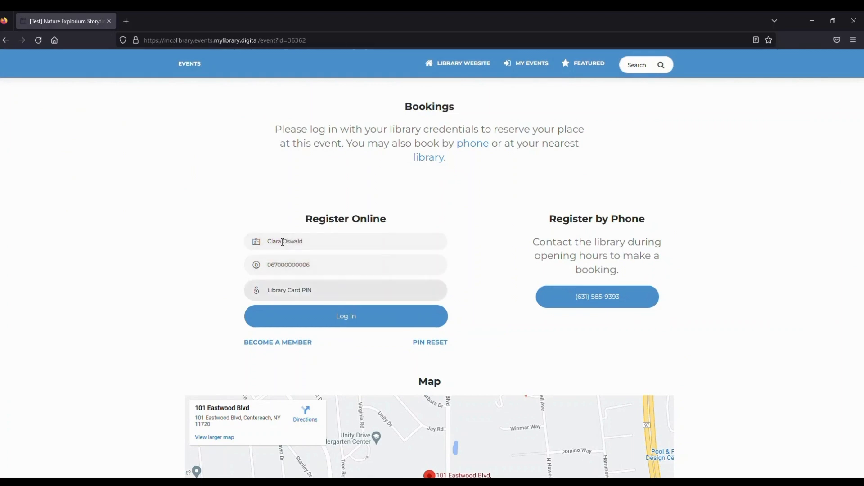
{"action": "left_click", "coordinate": [345, 316]}
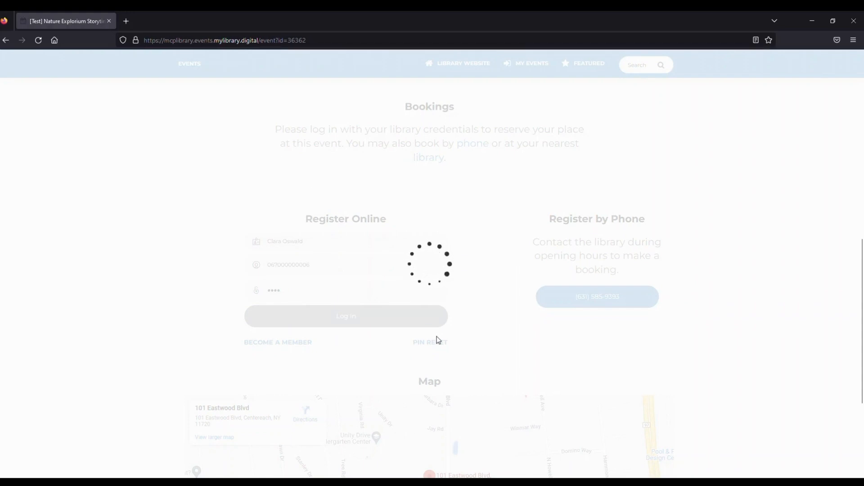
Dismiss the age restriction note and register for the storytime, booking three attendees
{"action": "left_click", "coordinate": [345, 316]}
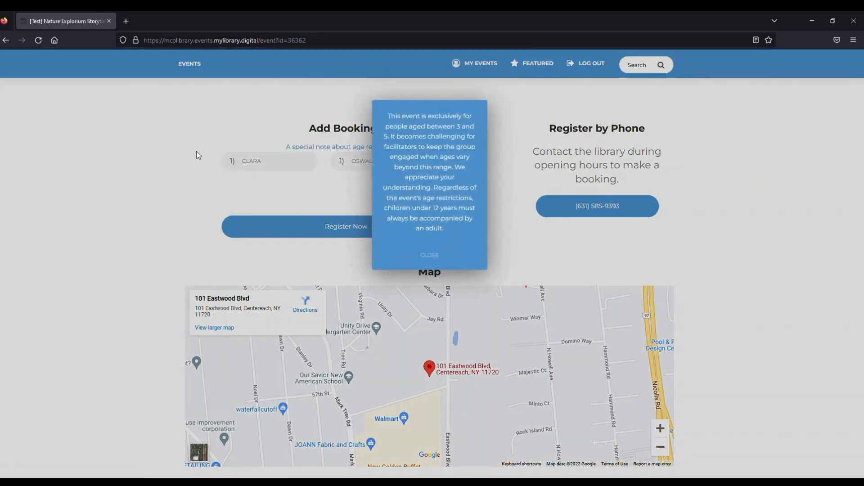
{"action": "left_click", "coordinate": [429, 254]}
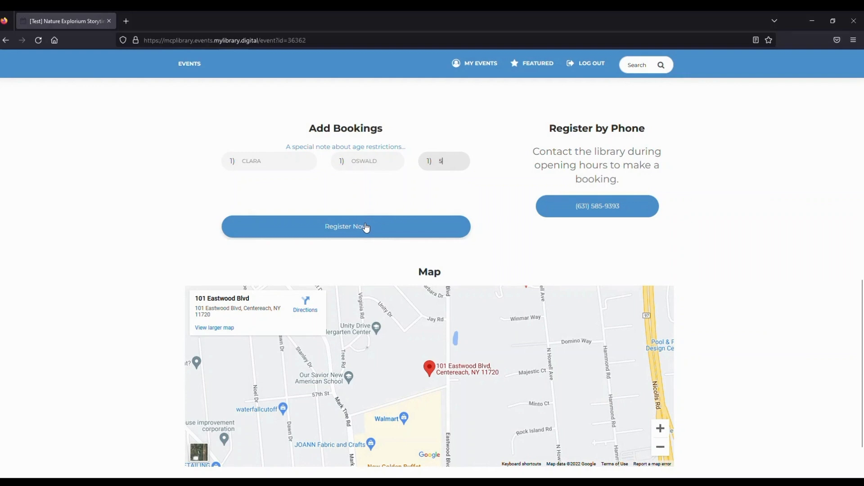
{"action": "left_click", "coordinate": [345, 226]}
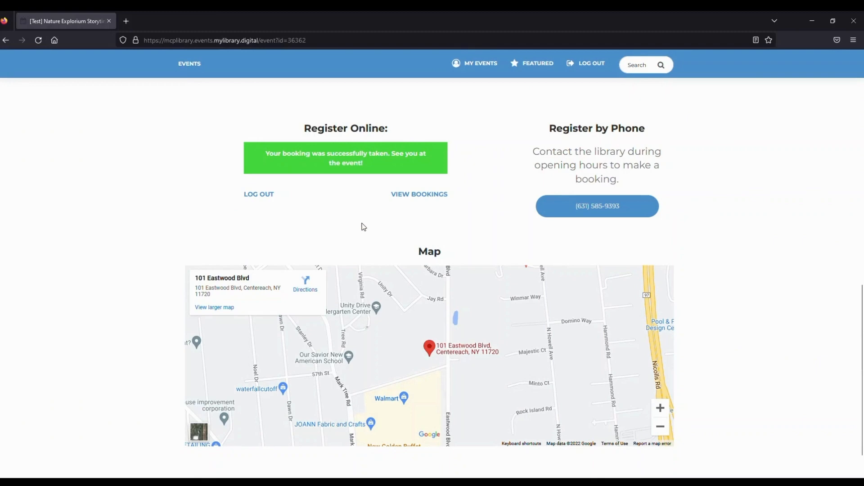
{"action": "mouse_move", "coordinate": [369, 221]}
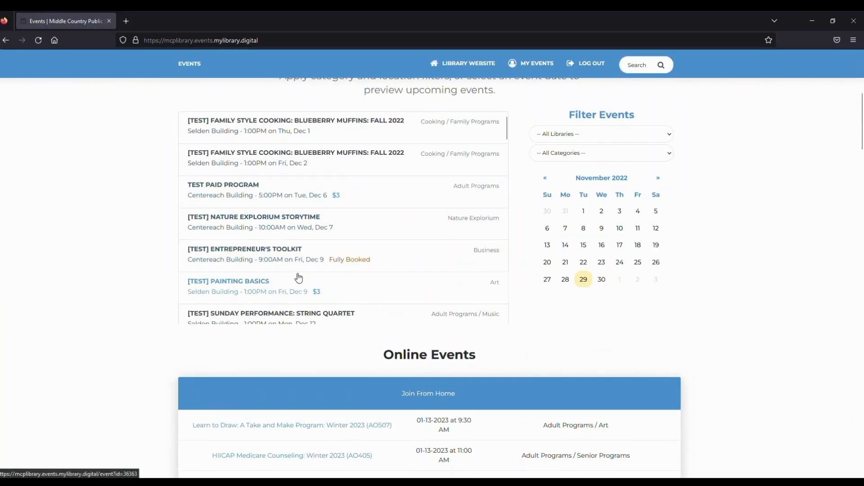
Join the waiting list for the fully booked [Test] Entrepreneur's Toolkit with 1 place
{"action": "left_click", "coordinate": [244, 248]}
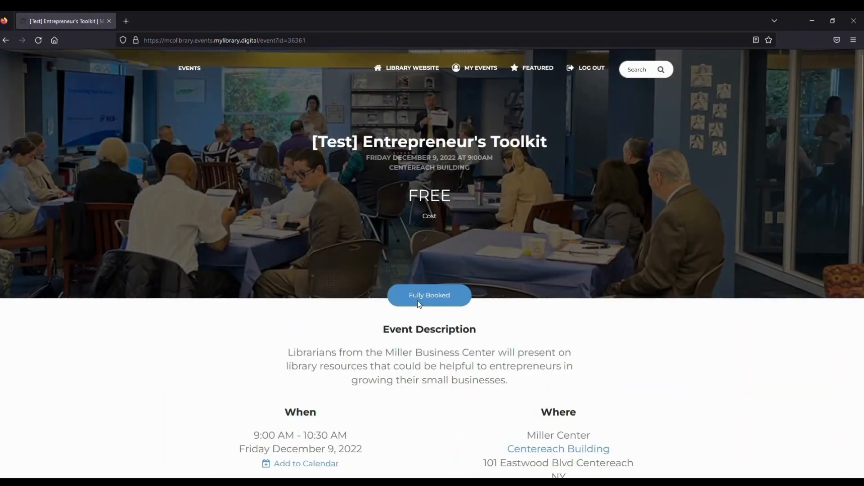
{"action": "scroll", "scroll_direction": "down", "scroll_amount": 3}
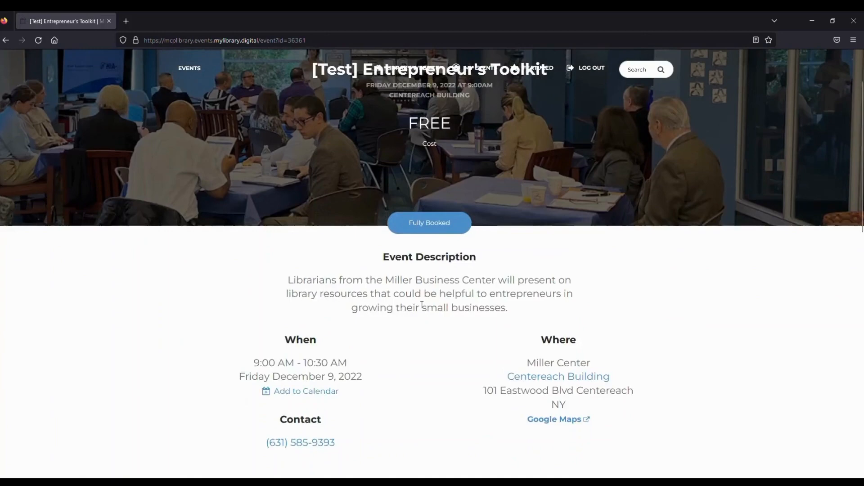
{"action": "scroll", "scroll_direction": "down", "scroll_amount": 3}
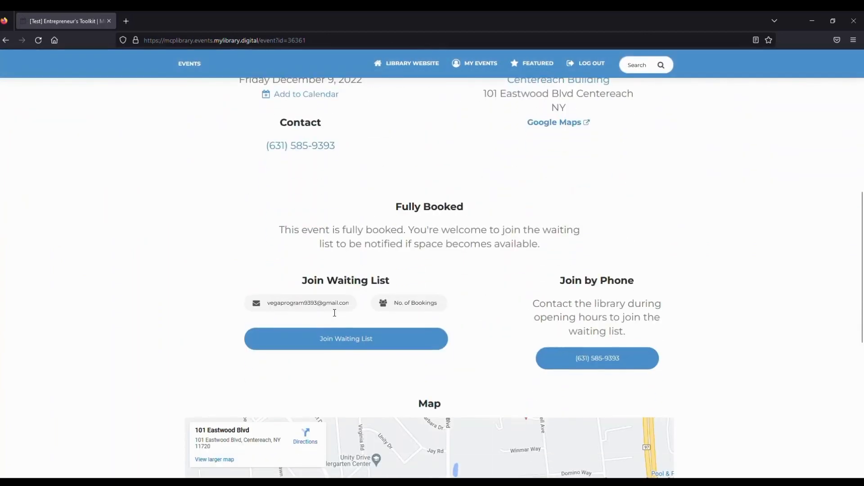
{"action": "type", "text": "1"}
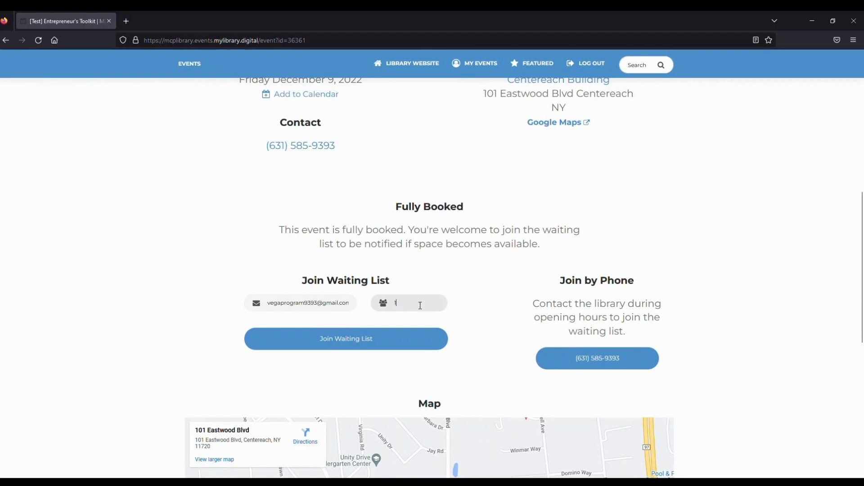
{"action": "mouse_move", "coordinate": [319, 344]}
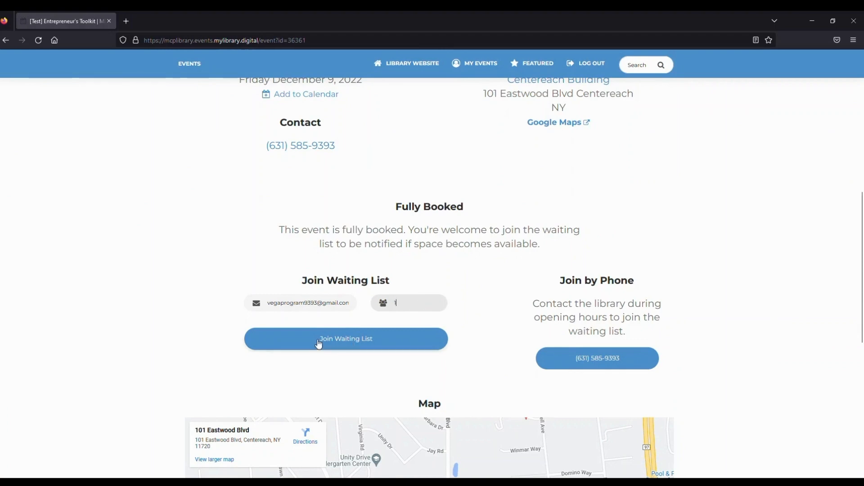
{"action": "left_click", "coordinate": [345, 339]}
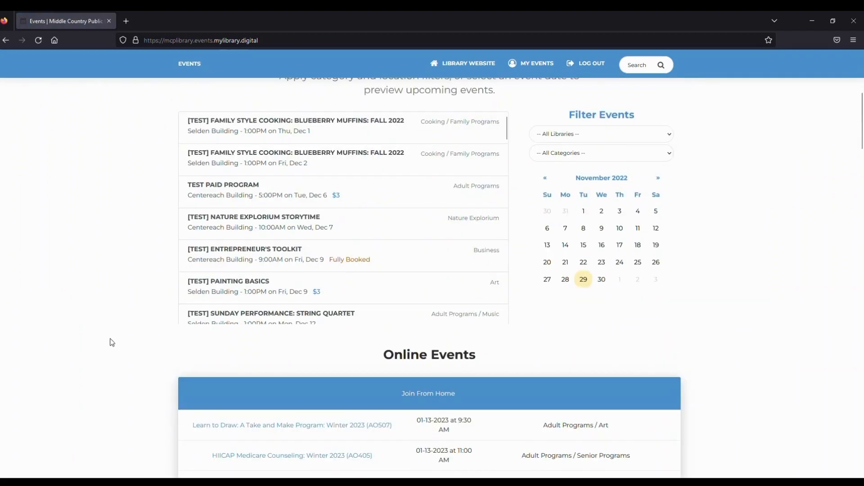
Bring up the [Test] Painting Basics event's $3 Add Bookings form with 'Pay now' selected
{"action": "scroll", "scroll_direction": "down", "scroll_amount": 3}
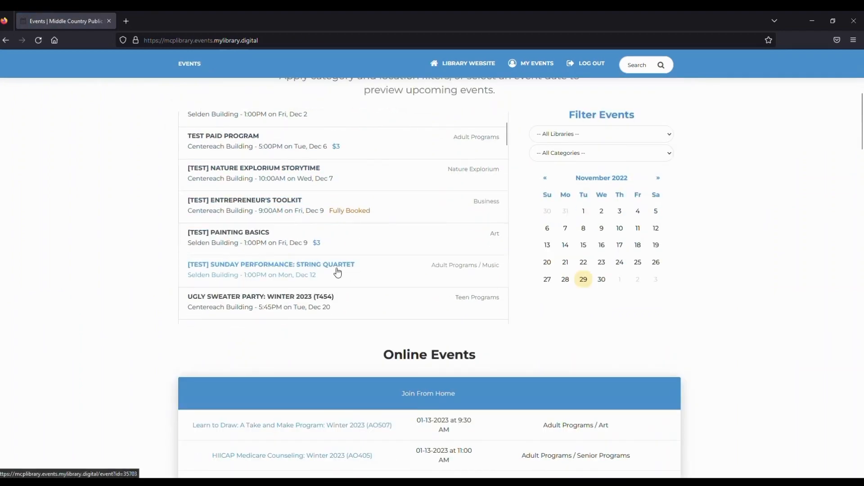
{"action": "left_click", "coordinate": [228, 232]}
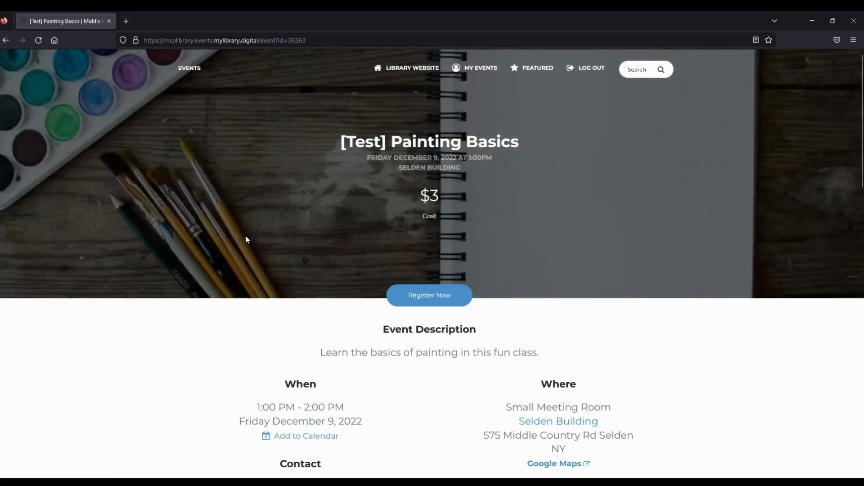
{"action": "mouse_move", "coordinate": [194, 315]}
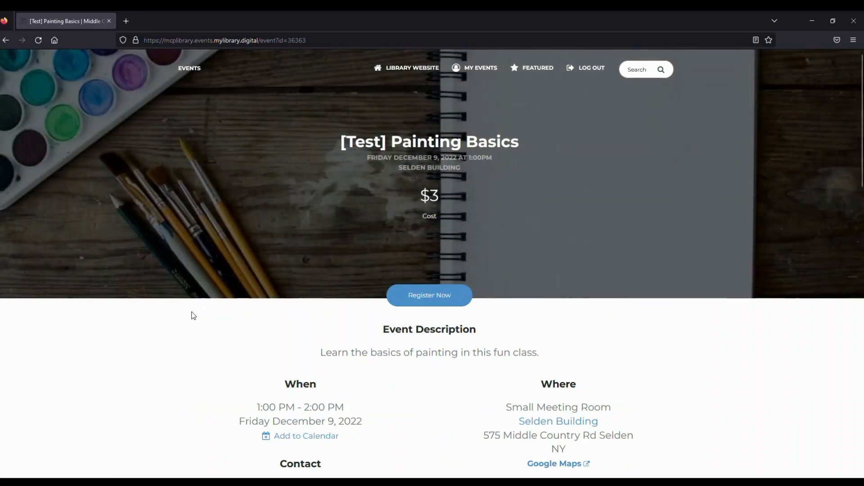
{"action": "scroll", "scroll_direction": "down", "scroll_amount": 3}
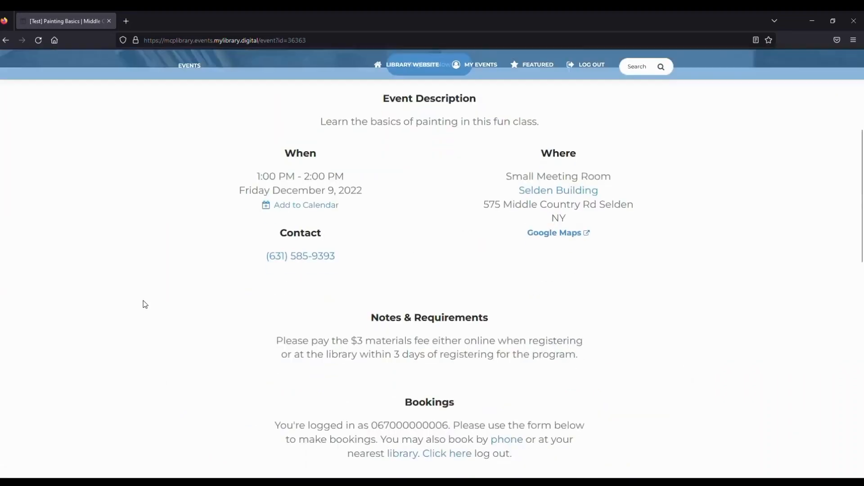
{"action": "scroll", "scroll_direction": "down", "scroll_amount": 3}
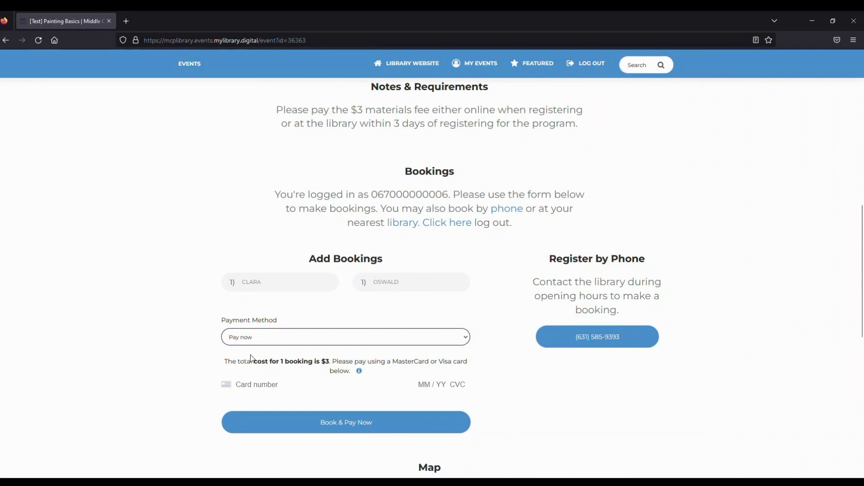
Enter card details and complete the $3 Book & Pay Now for Painting Basics
{"action": "left_click", "coordinate": [257, 384]}
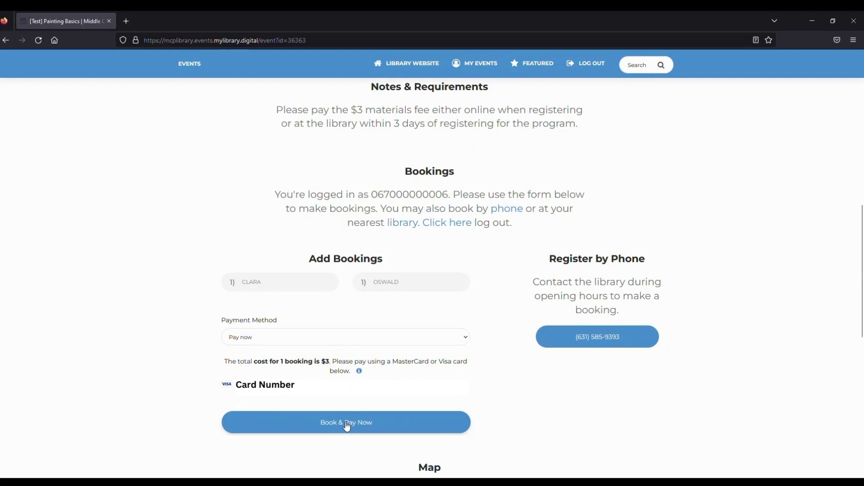
{"action": "left_click", "coordinate": [345, 422]}
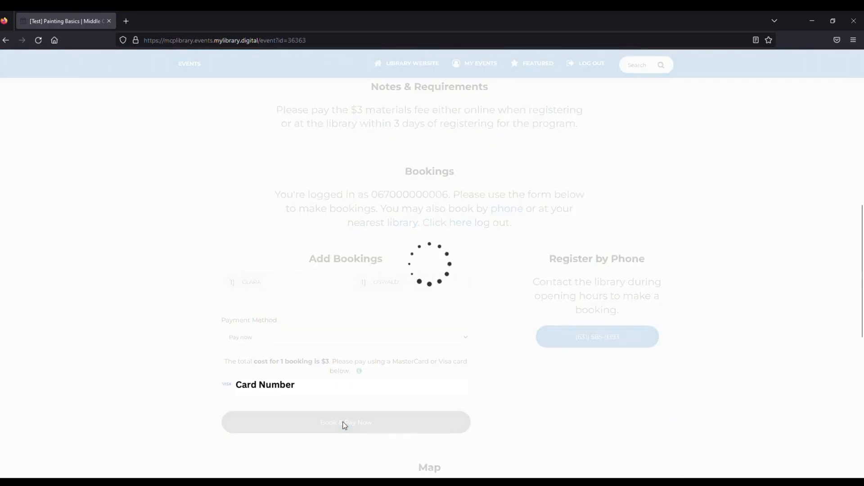
{"action": "left_click", "coordinate": [346, 422]}
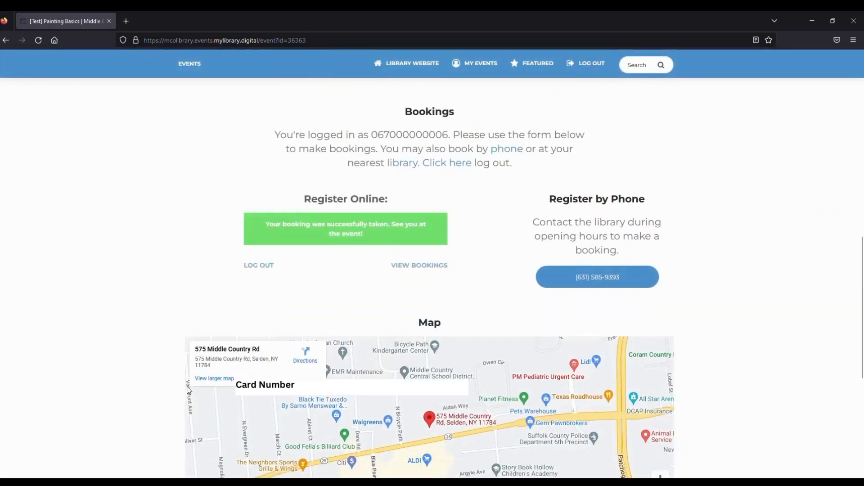
{"action": "scroll", "scroll_direction": "down", "scroll_amount": 3}
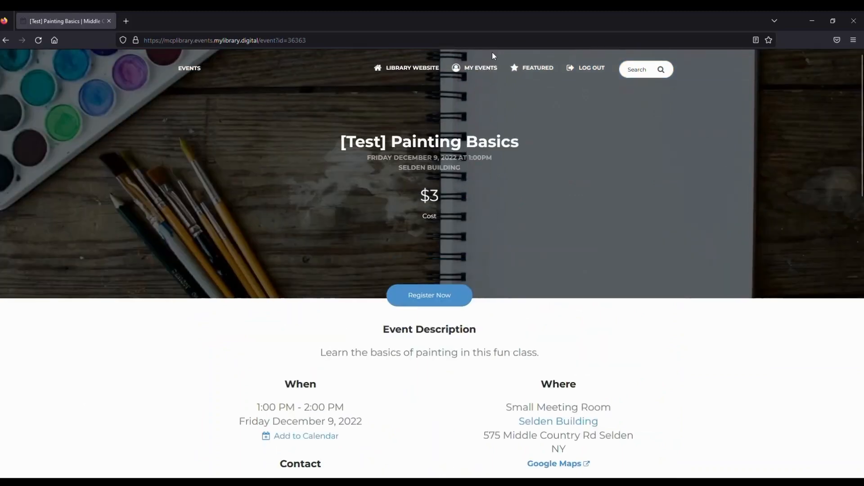
Review My Events' Past, Upcoming and Waiting List views, ending on the Entrepreneur's Toolkit waitlist
{"action": "left_click", "coordinate": [479, 67]}
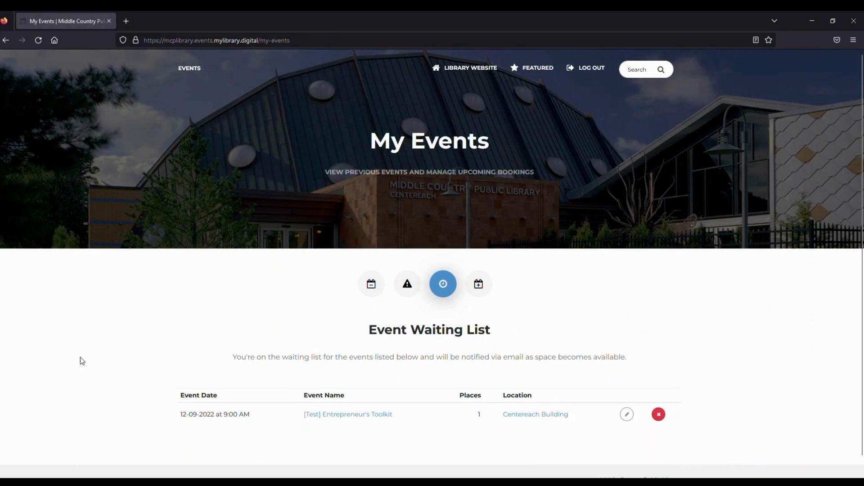
{"action": "mouse_move", "coordinate": [189, 336]}
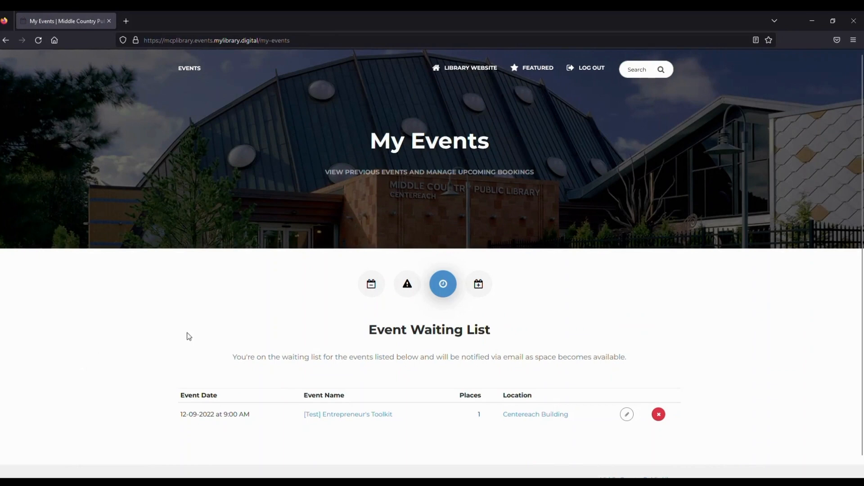
{"action": "mouse_move", "coordinate": [125, 343]}
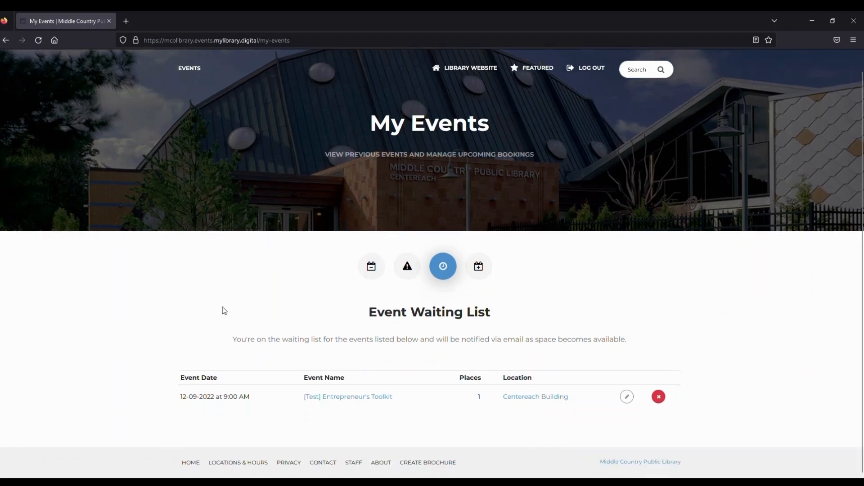
{"action": "left_click", "coordinate": [371, 266]}
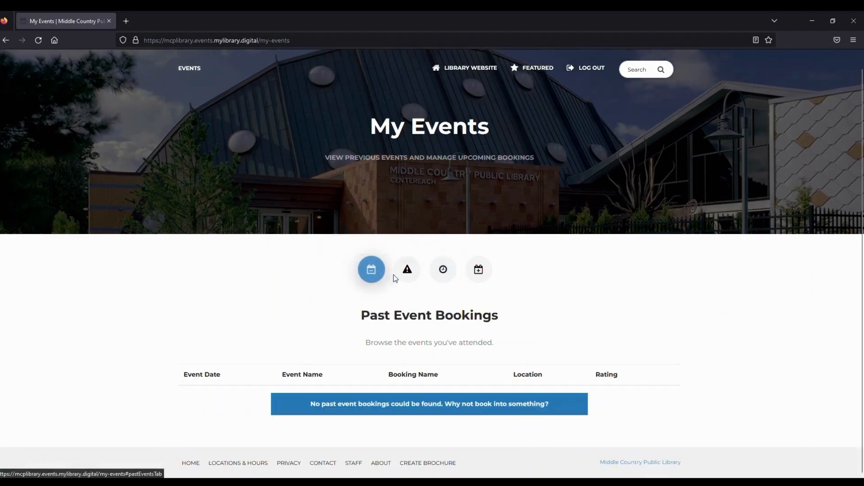
{"action": "left_click", "coordinate": [443, 269]}
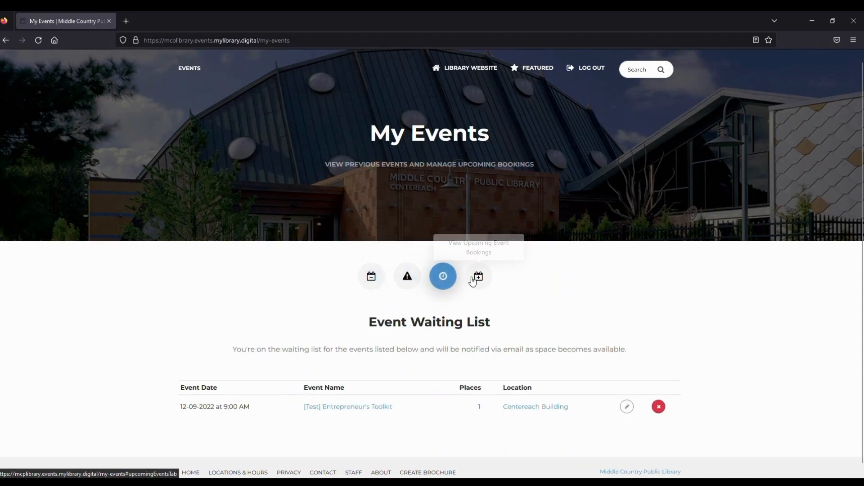
{"action": "mouse_move", "coordinate": [477, 276]}
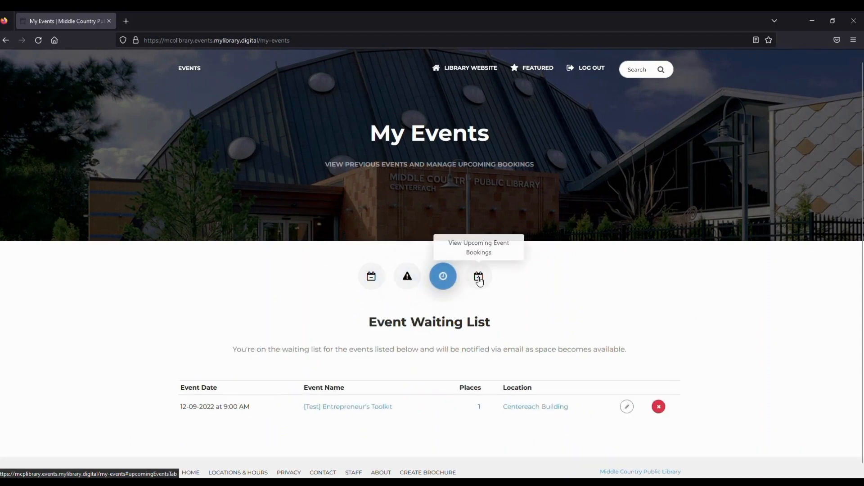
{"action": "left_click", "coordinate": [478, 276]}
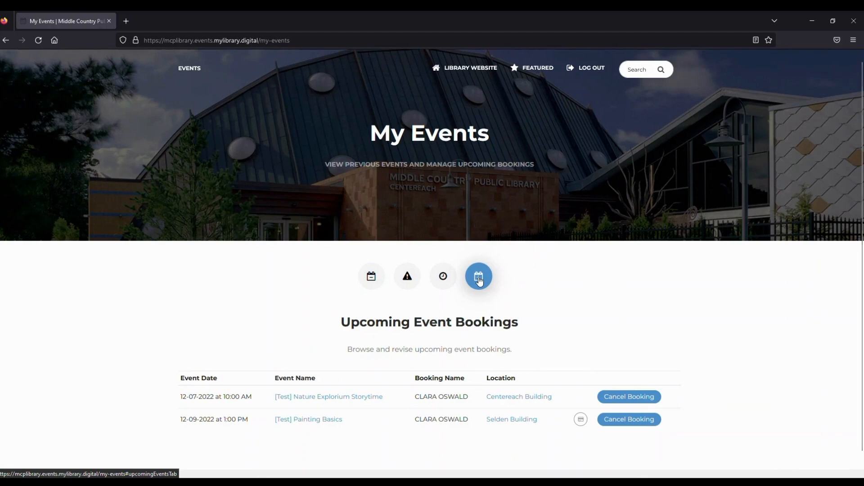
{"action": "left_click", "coordinate": [442, 276]}
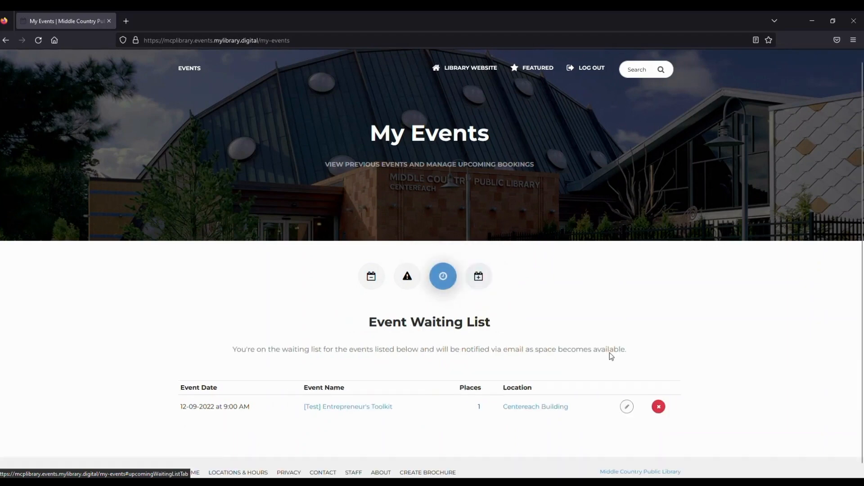
Cancel the Entrepreneur's Toolkit waiting-list place, leaving the waiting list empty
{"action": "left_click", "coordinate": [658, 407]}
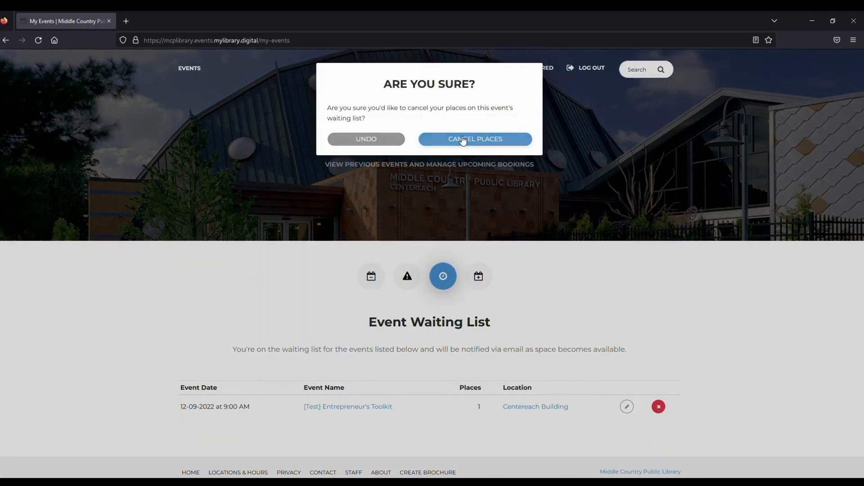
{"action": "left_click", "coordinate": [475, 139]}
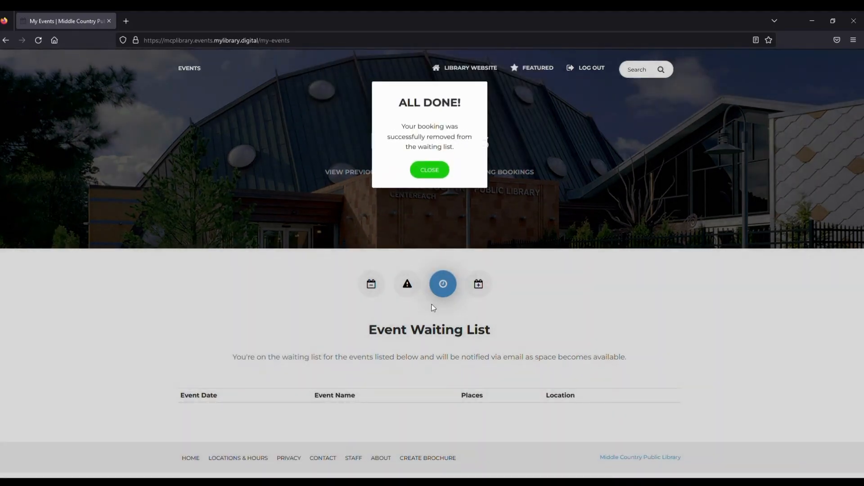
{"action": "left_click", "coordinate": [478, 283]}
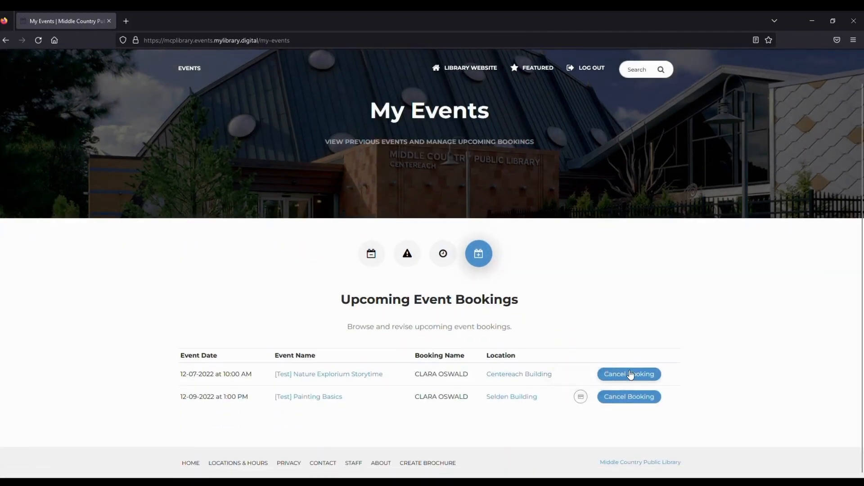
Cancel the Nature Explorium Storytime booking, leaving only Painting Basics upcoming
{"action": "left_click", "coordinate": [629, 373]}
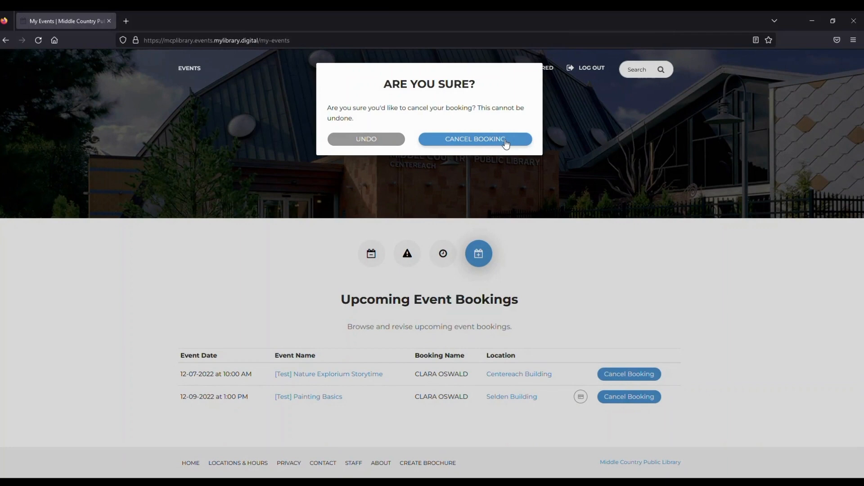
{"action": "left_click", "coordinate": [474, 138]}
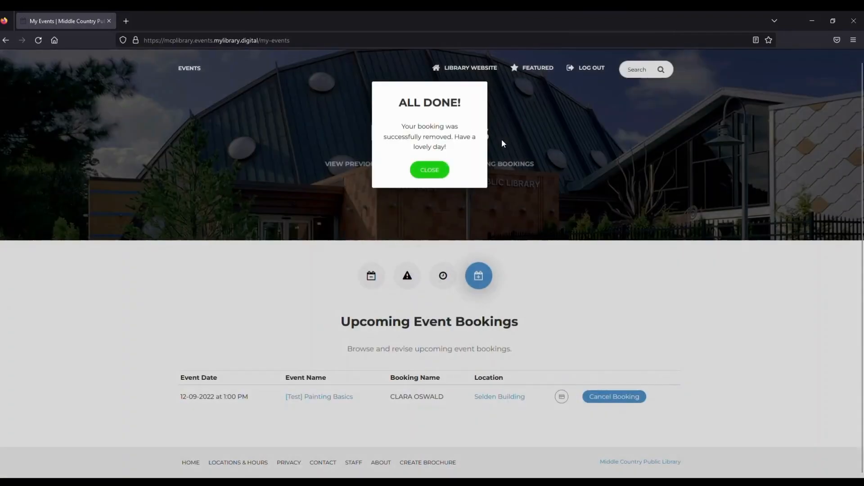
{"action": "left_click", "coordinate": [430, 170]}
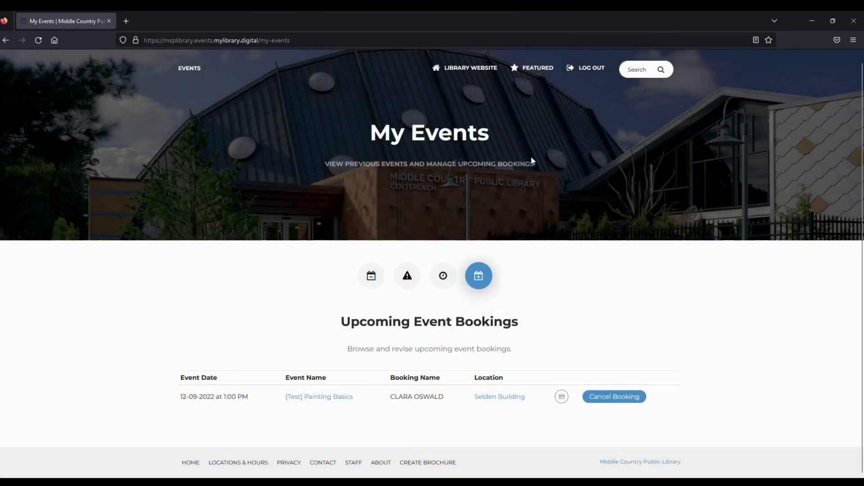